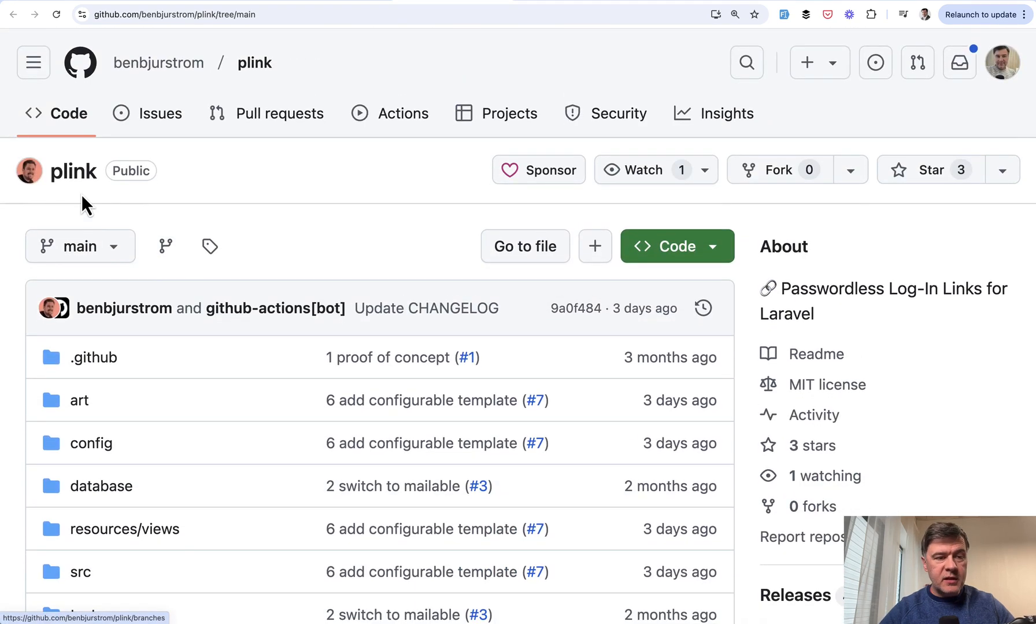
mouse_move(158, 63)
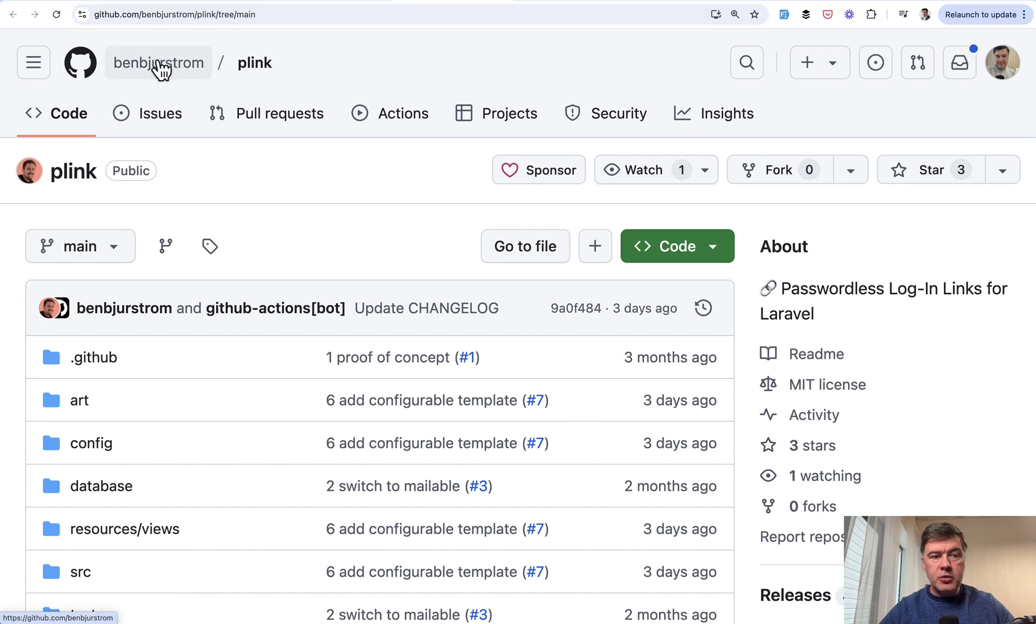
mouse_move(159, 63)
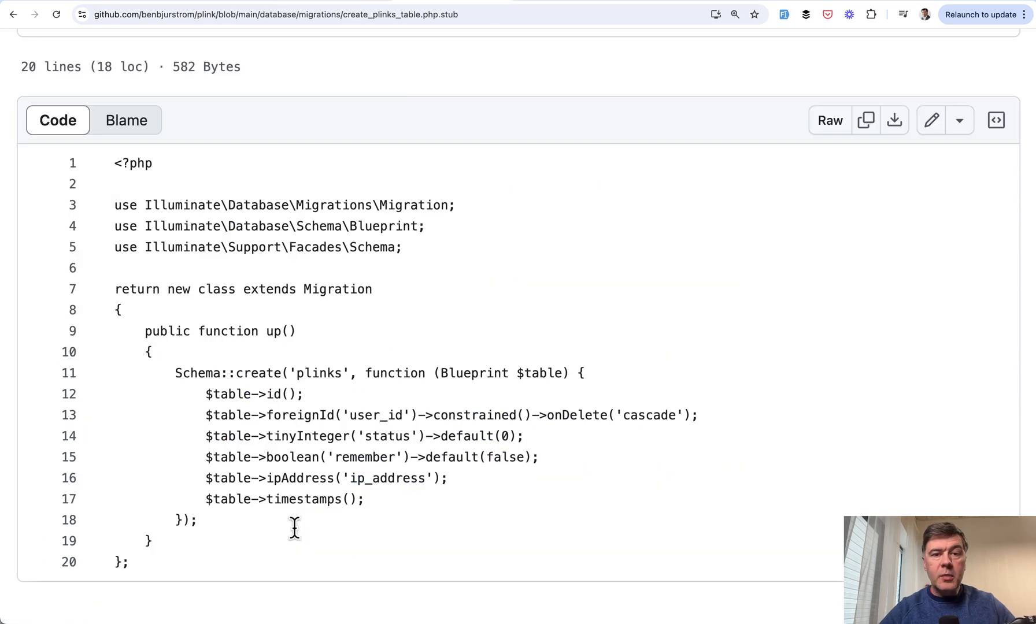
mouse_move(304, 368)
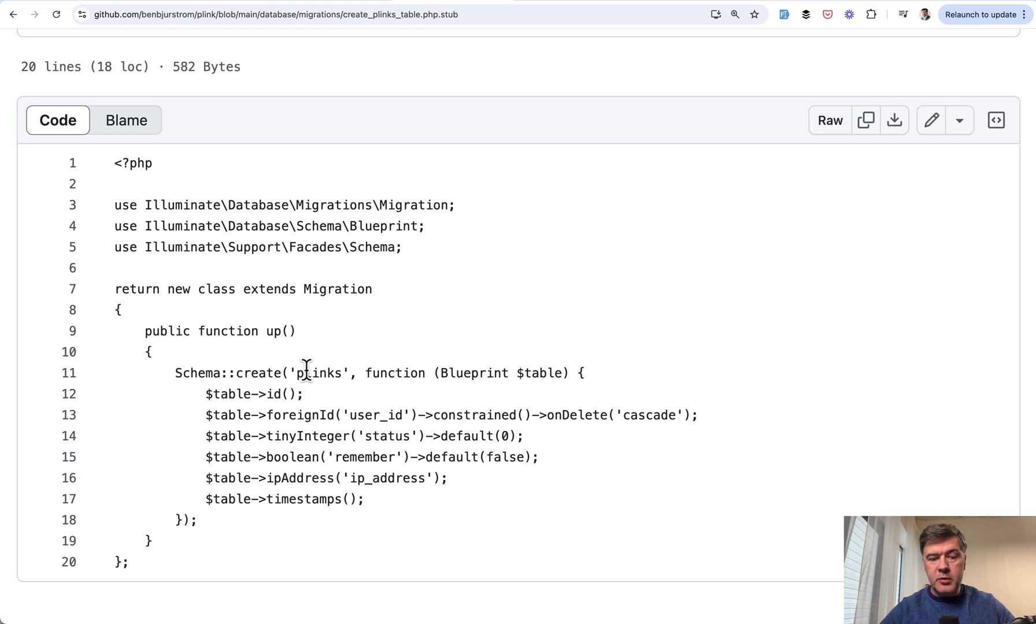
mouse_move(286, 445)
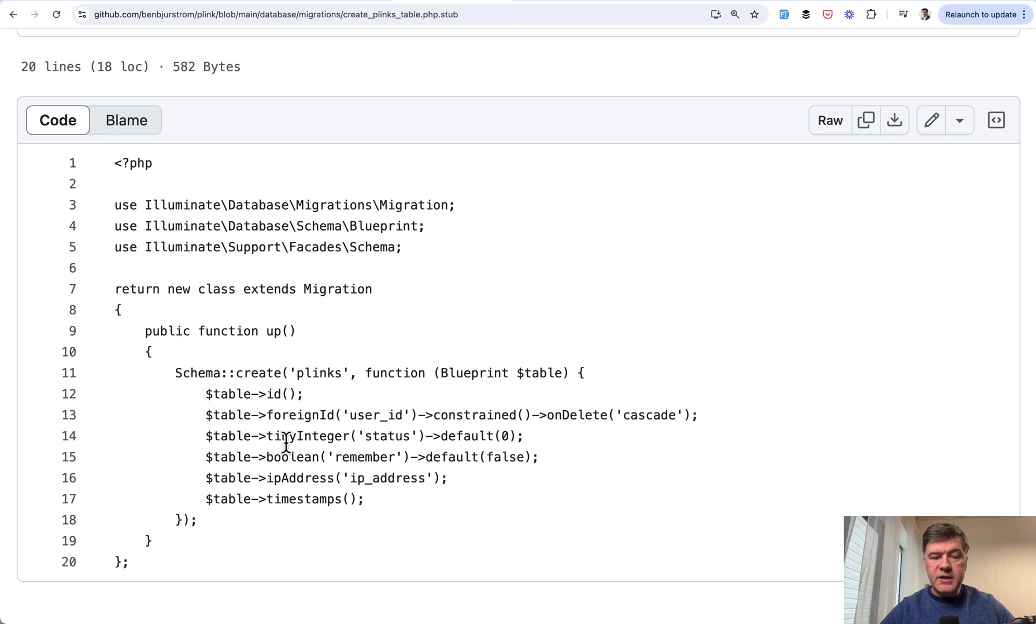
Highlight a migration column, then move to the Plink model's $casts array casting status to PlinkStatus
drag(256, 435, 479, 436)
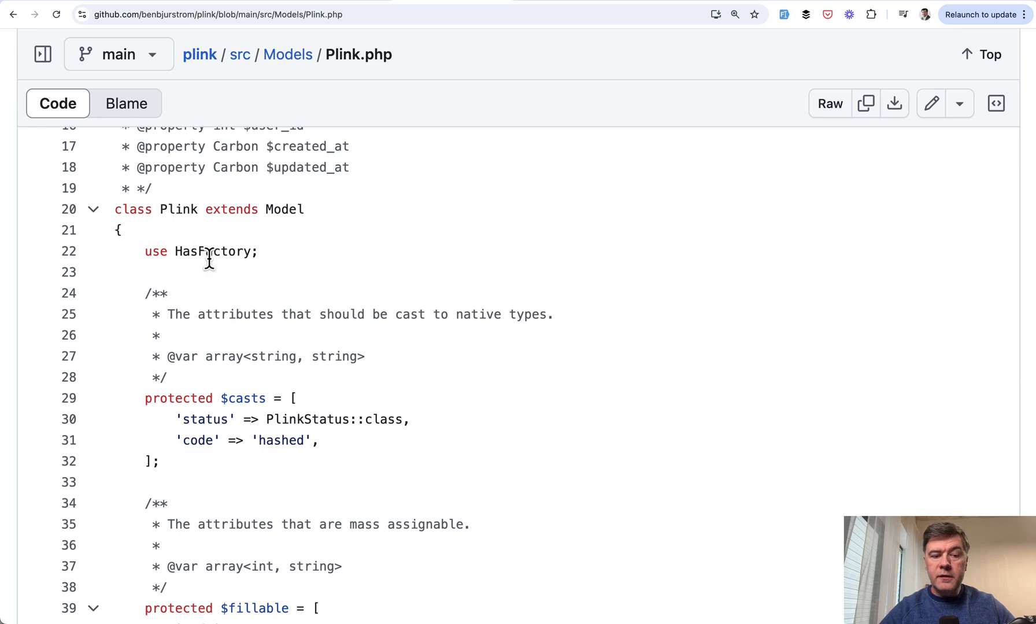
scroll(down, 3)
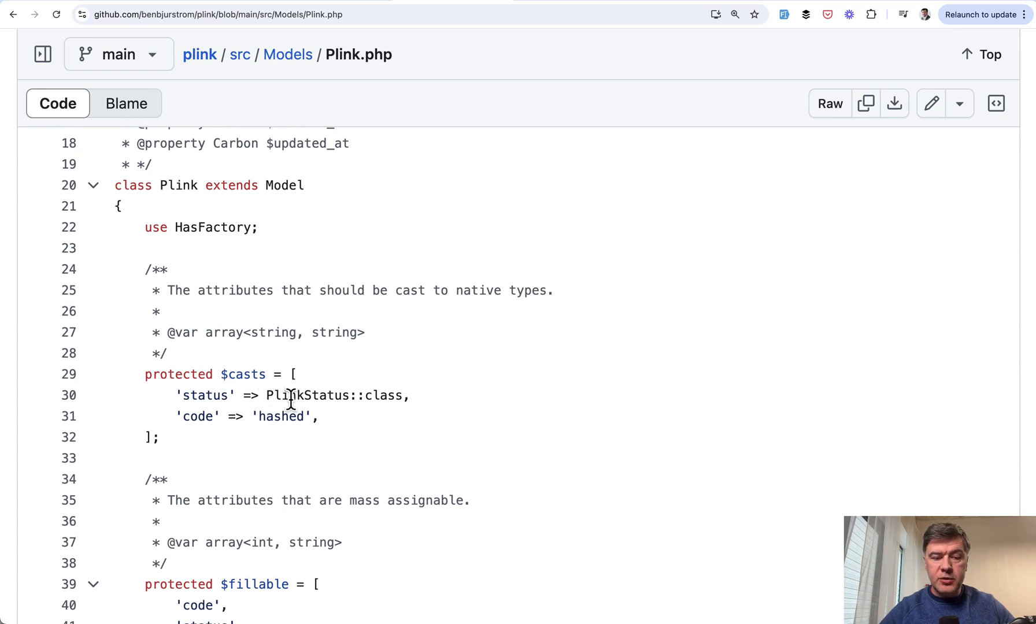
double_click(320, 395)
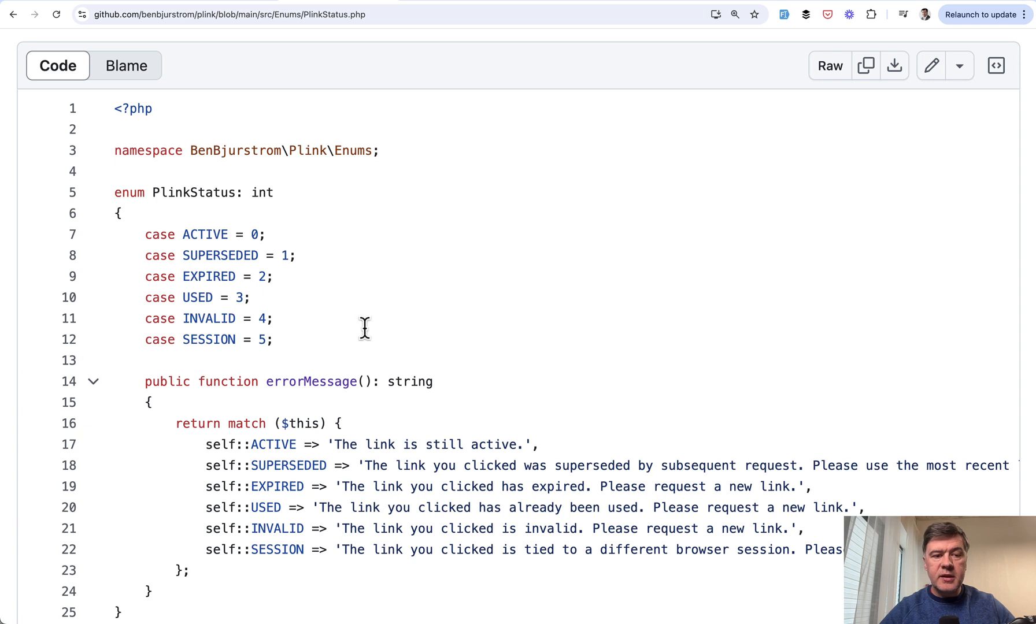
mouse_move(359, 287)
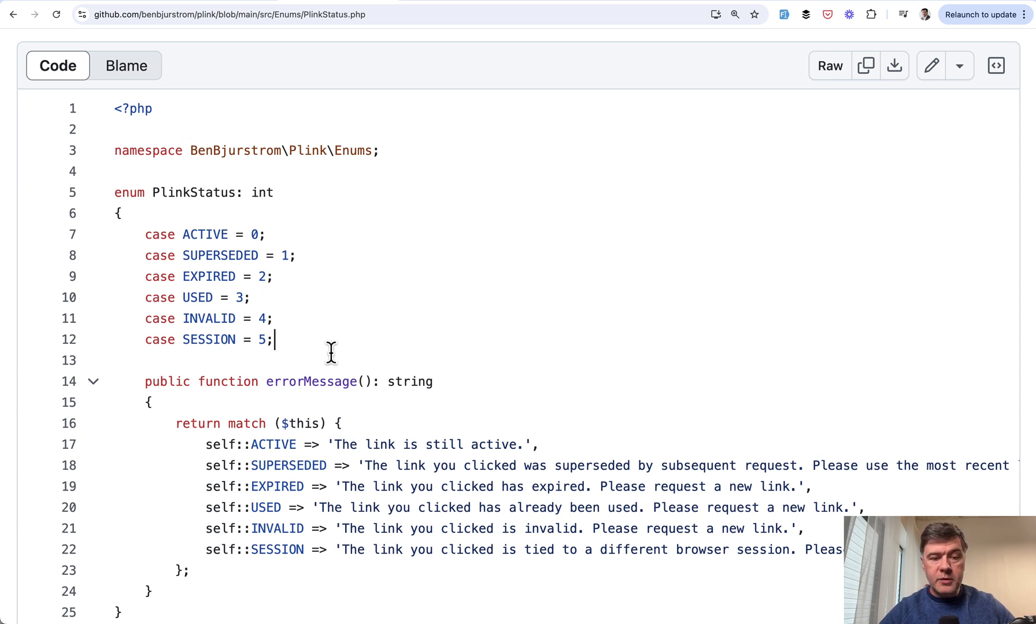
Highlight the PlinkStatus enum cases and read through its error messages and the GetPlinkController
drag(152, 192, 275, 340)
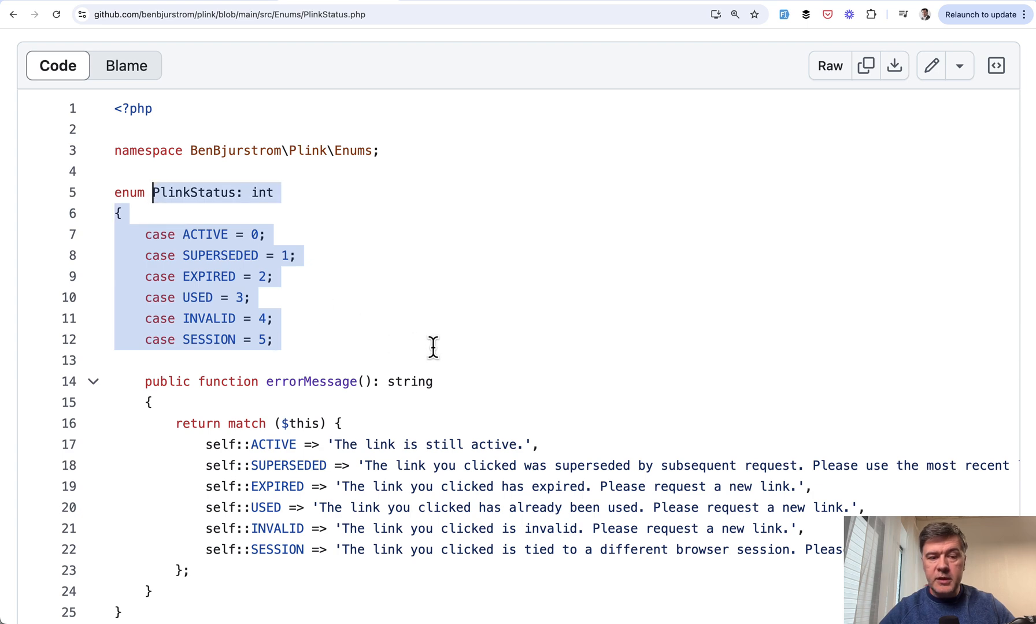
mouse_move(308, 335)
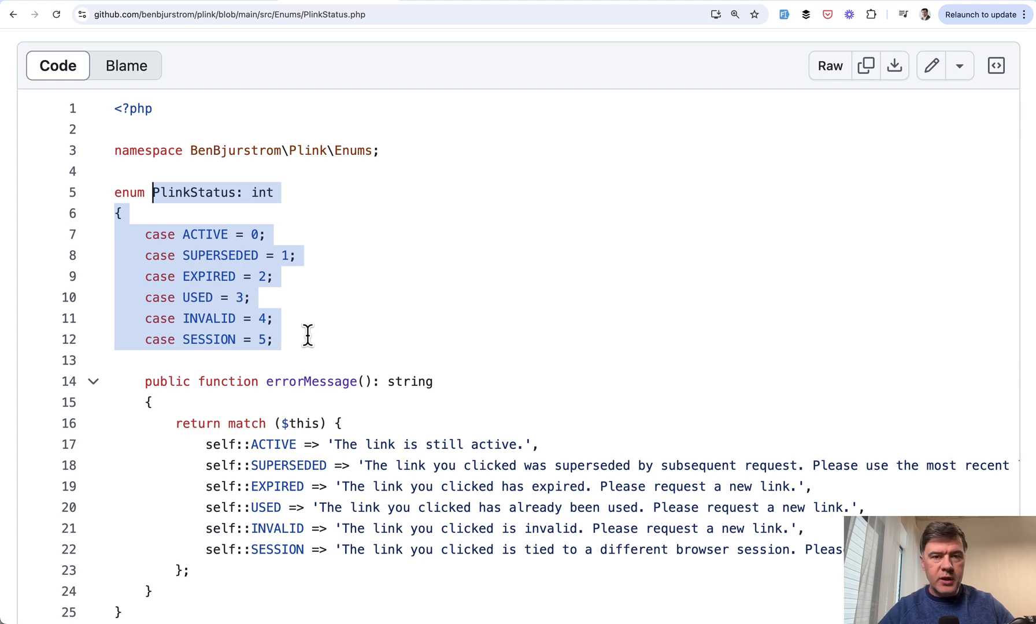
mouse_move(382, 334)
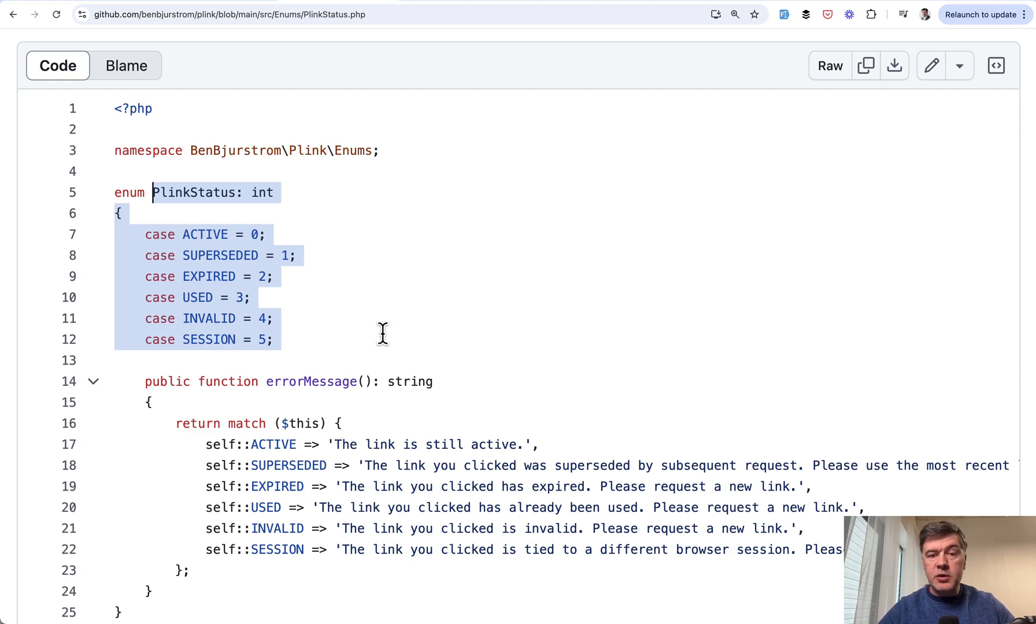
mouse_move(187, 255)
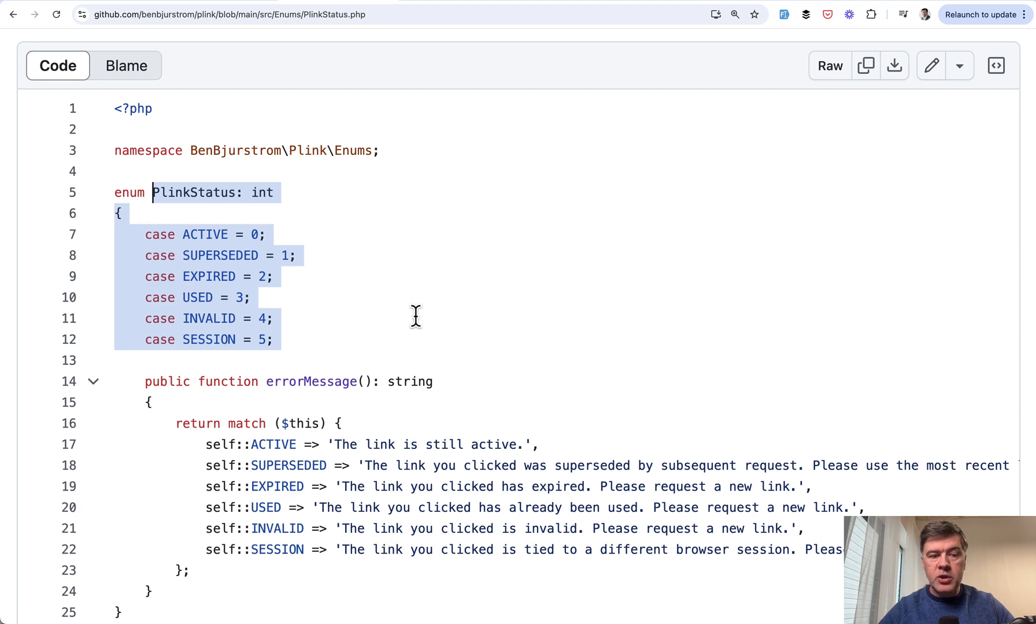
mouse_move(488, 335)
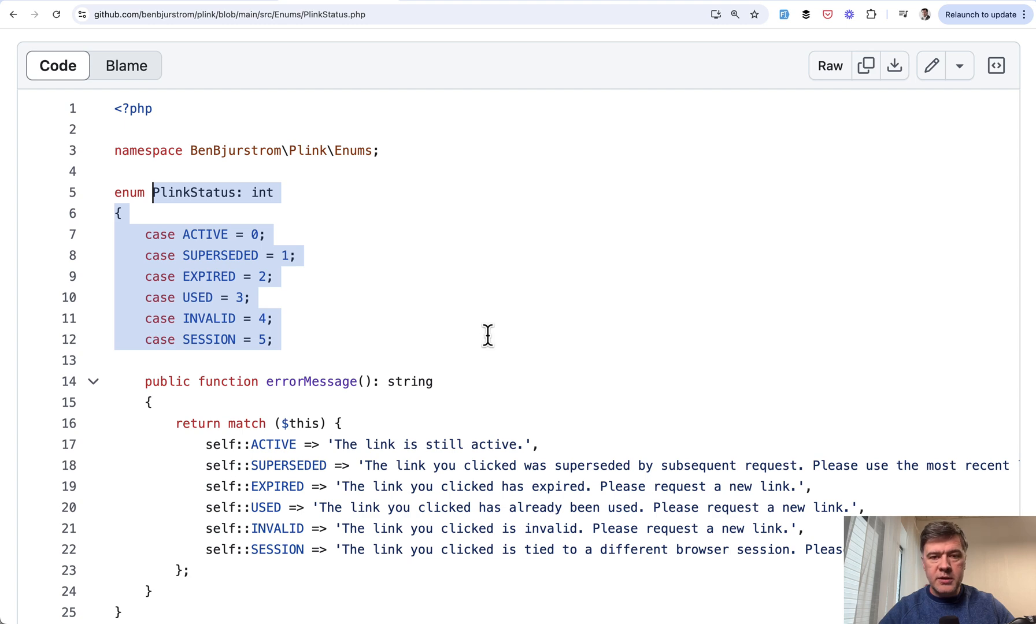
scroll(down, 3)
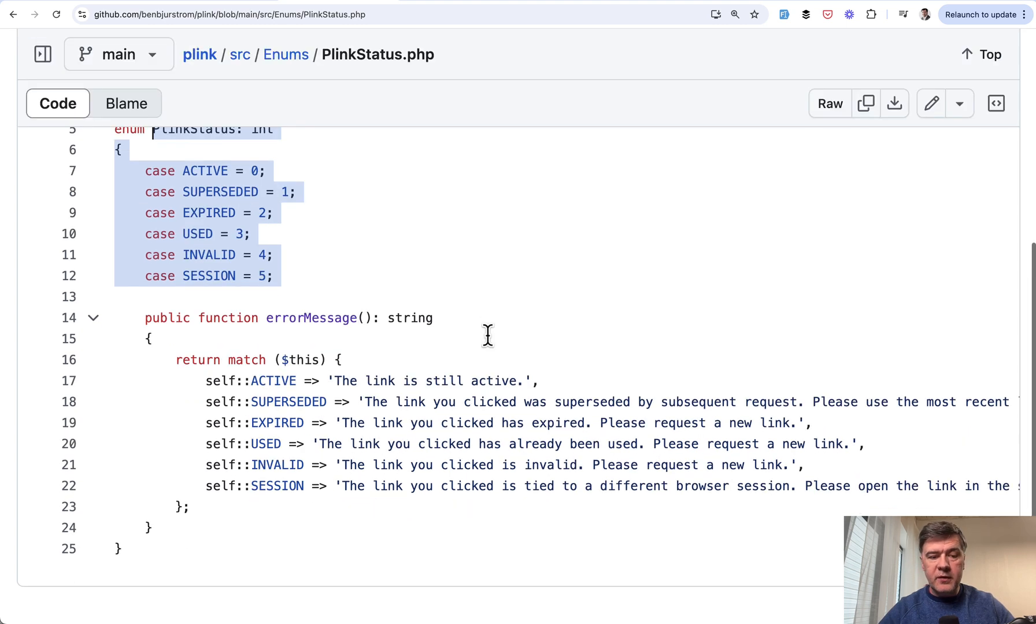
scroll(down, 3)
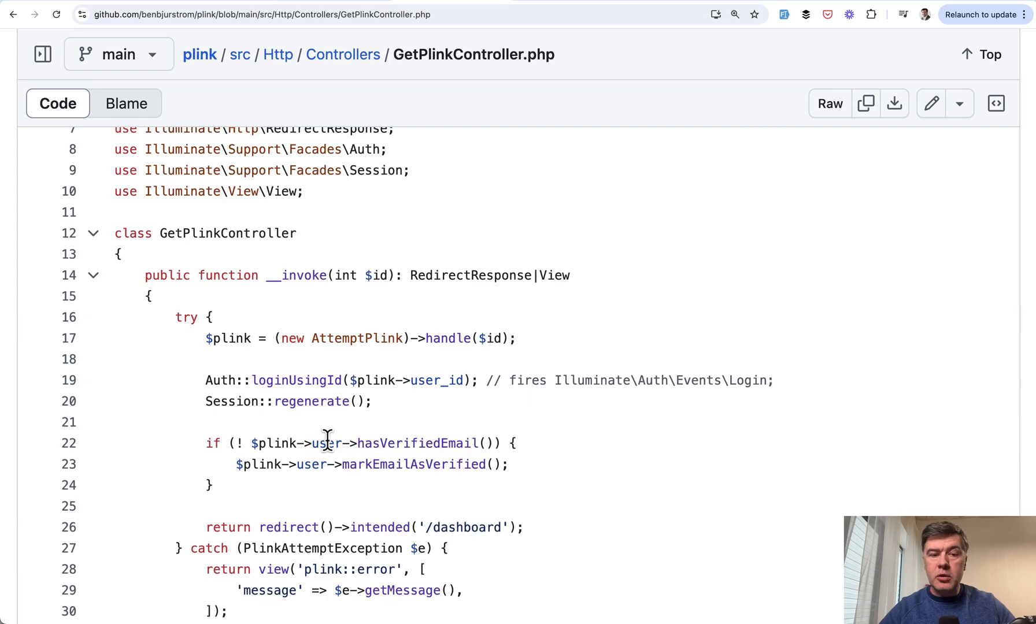
scroll(down, 3)
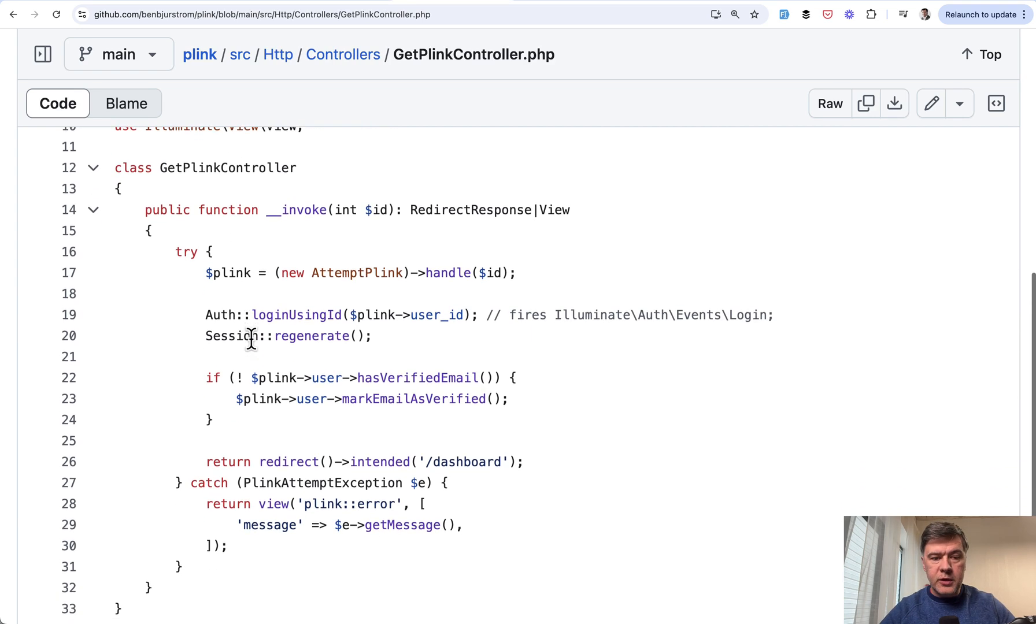
Jump from GetPlinkController to the AttemptPlink class definition via the symbols panel
click(355, 273)
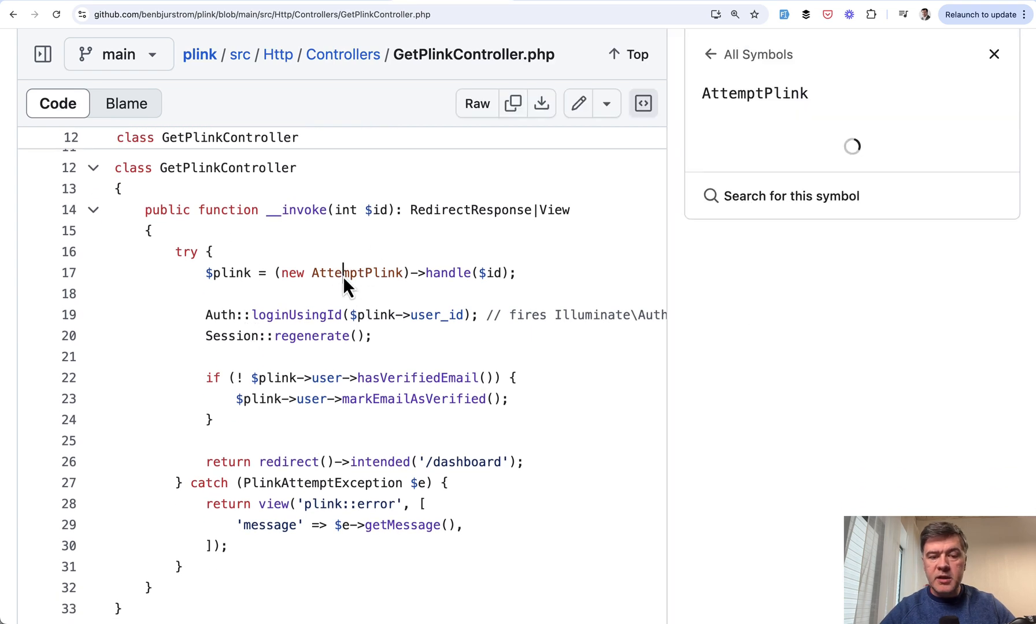
click(753, 93)
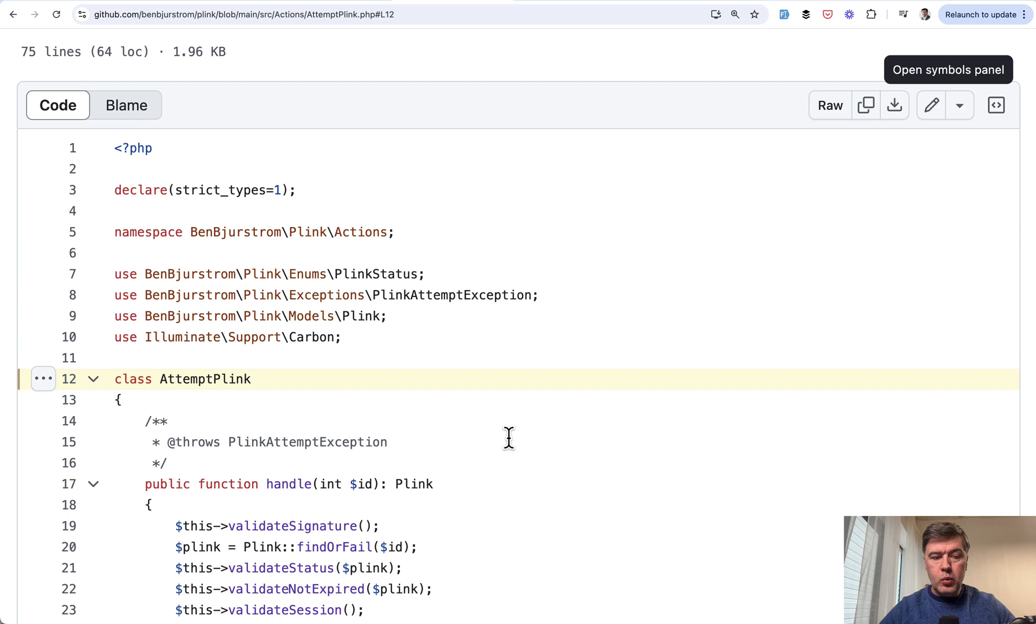
Bring AttemptPlink's validateStatus and validateNotExpired methods into view
scroll(down, 3)
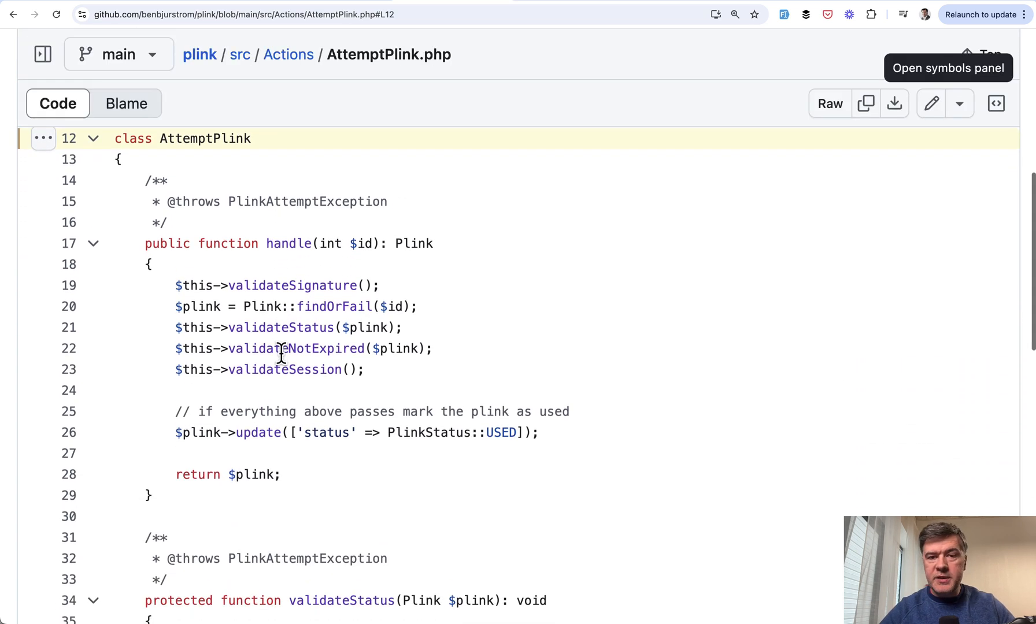
scroll(down, 3)
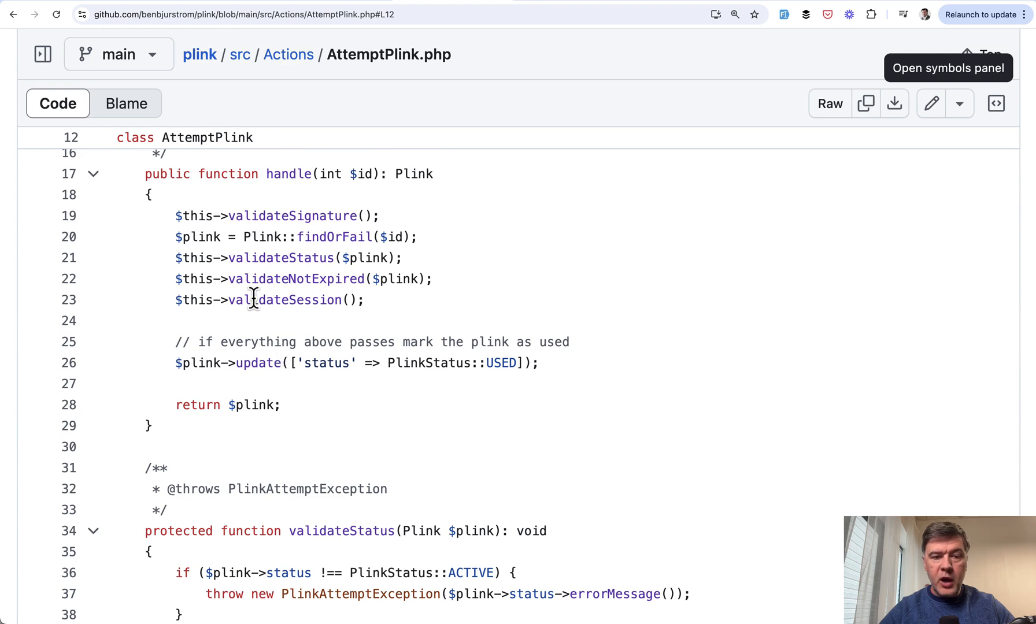
scroll(down, 3)
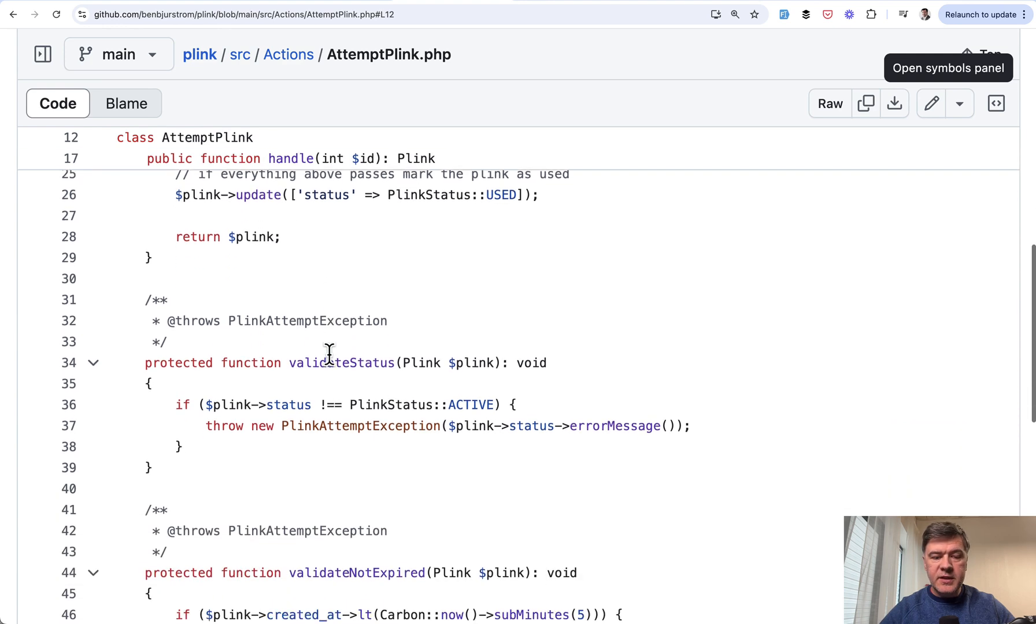
scroll(down, 3)
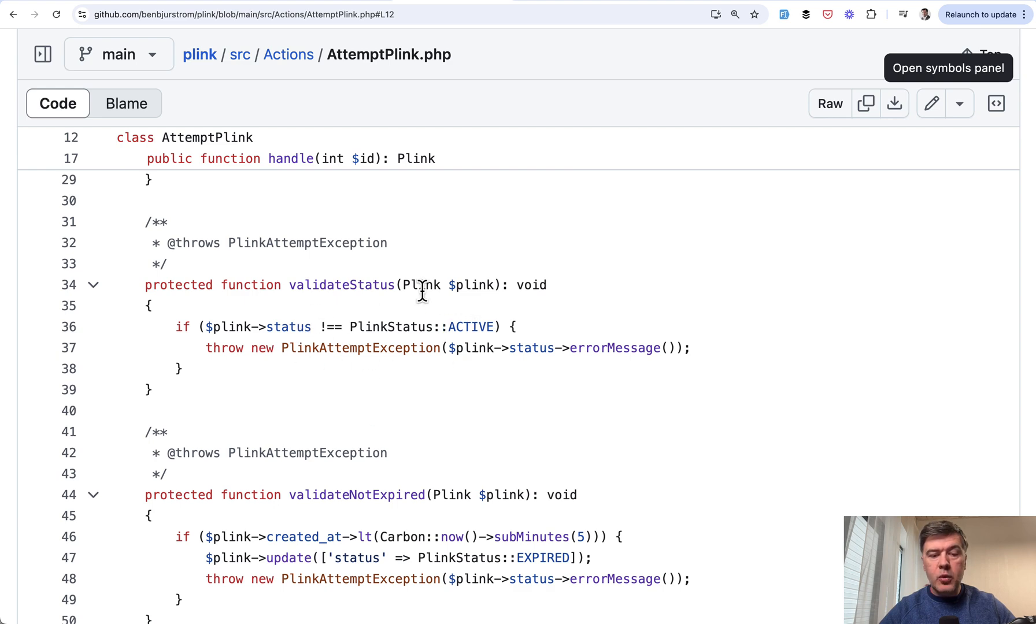
Highlight the status errorMessage call and the signature and session validation lines
drag(470, 347, 638, 348)
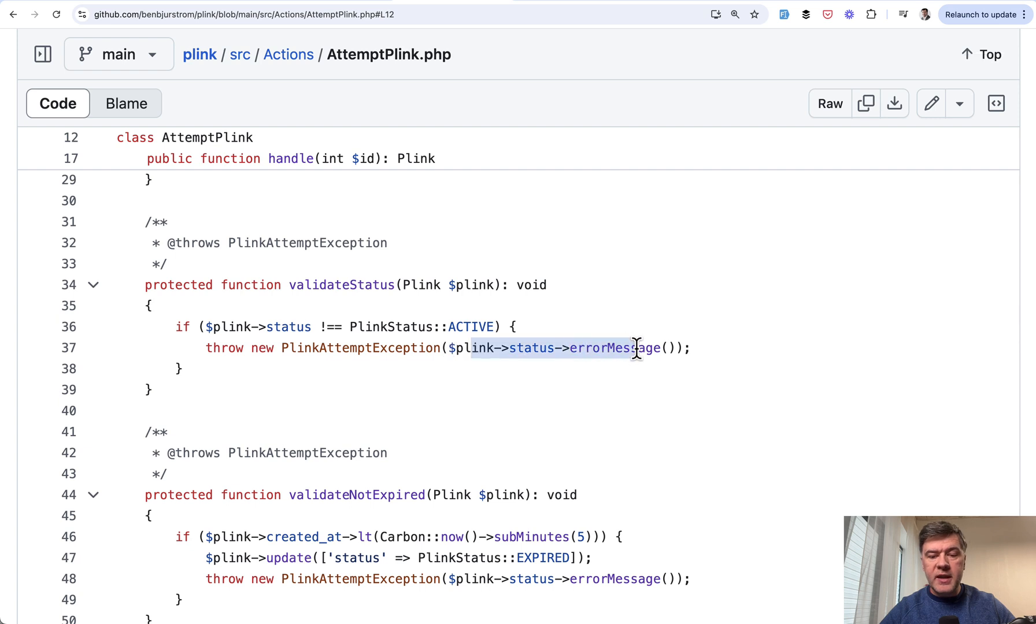
mouse_move(601, 406)
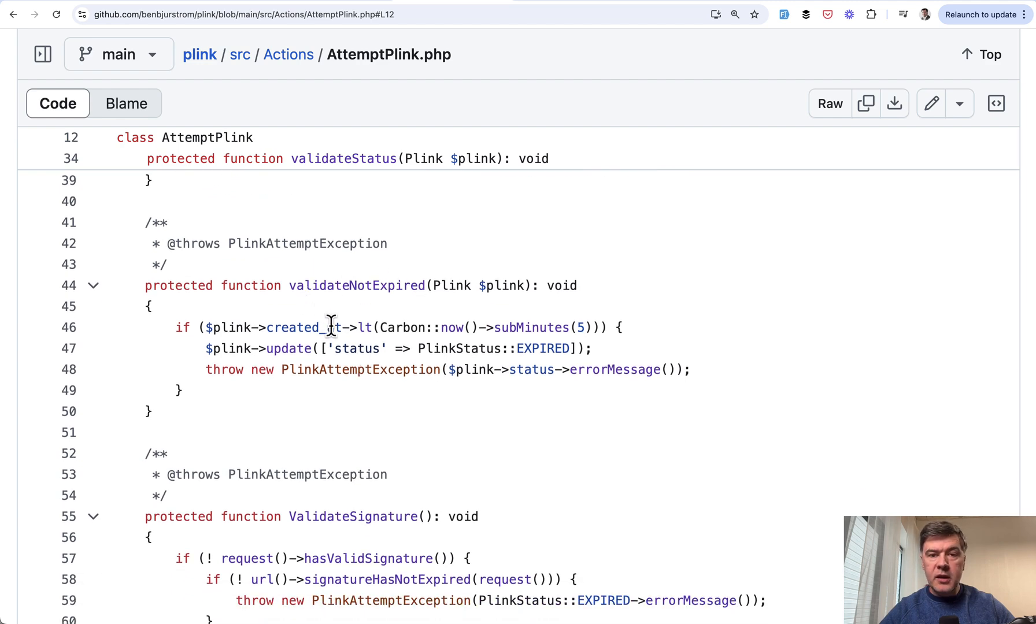
drag(206, 369, 532, 368)
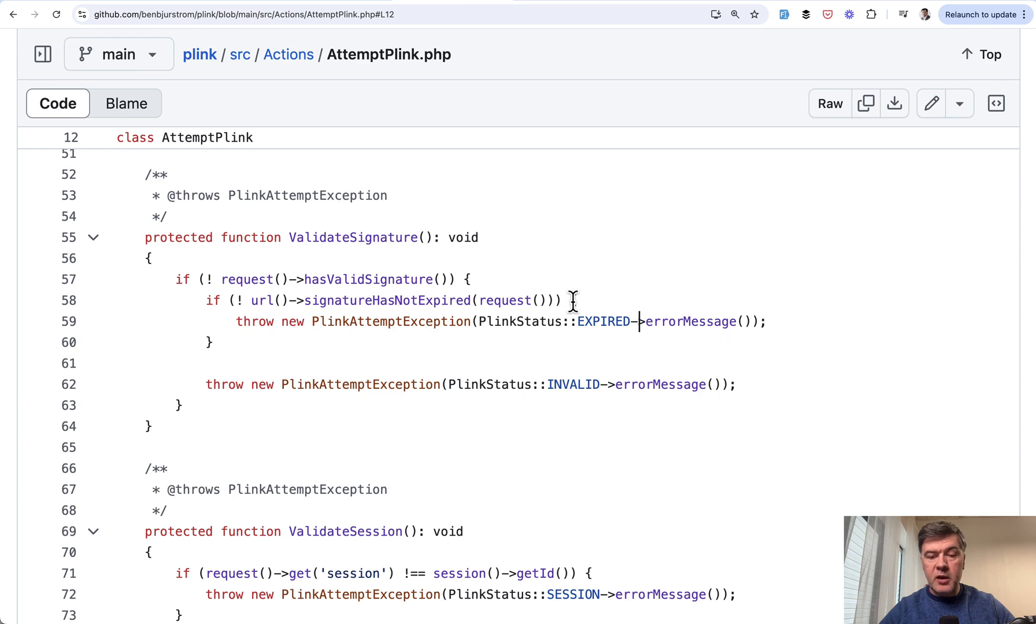
drag(573, 301, 639, 322)
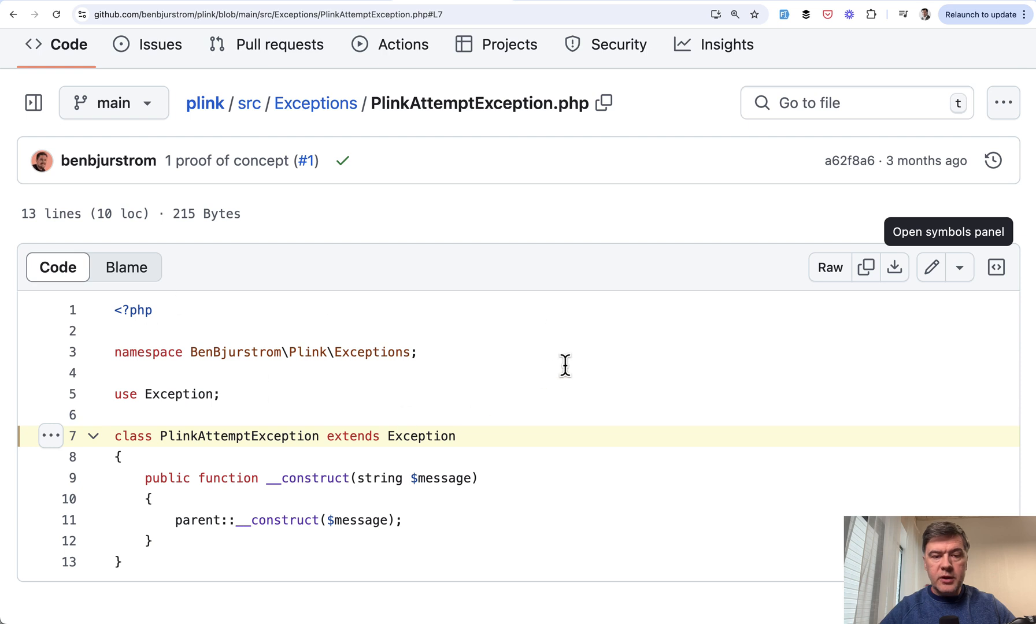
mouse_move(302, 428)
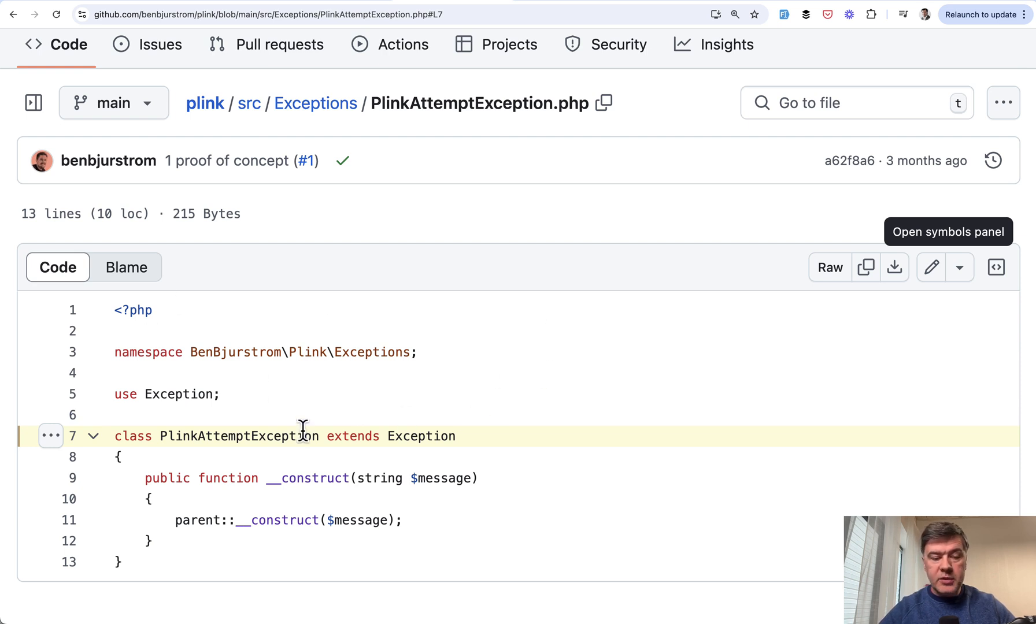
mouse_move(593, 381)
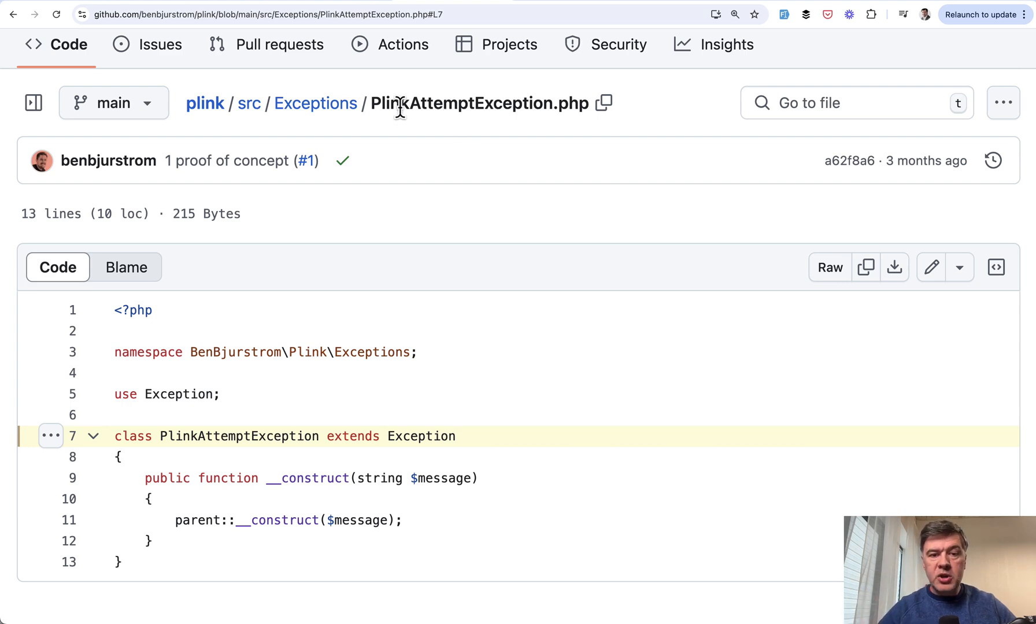
Select the PlinkAttemptException file name in the breadcrumb of its class file
double_click(459, 103)
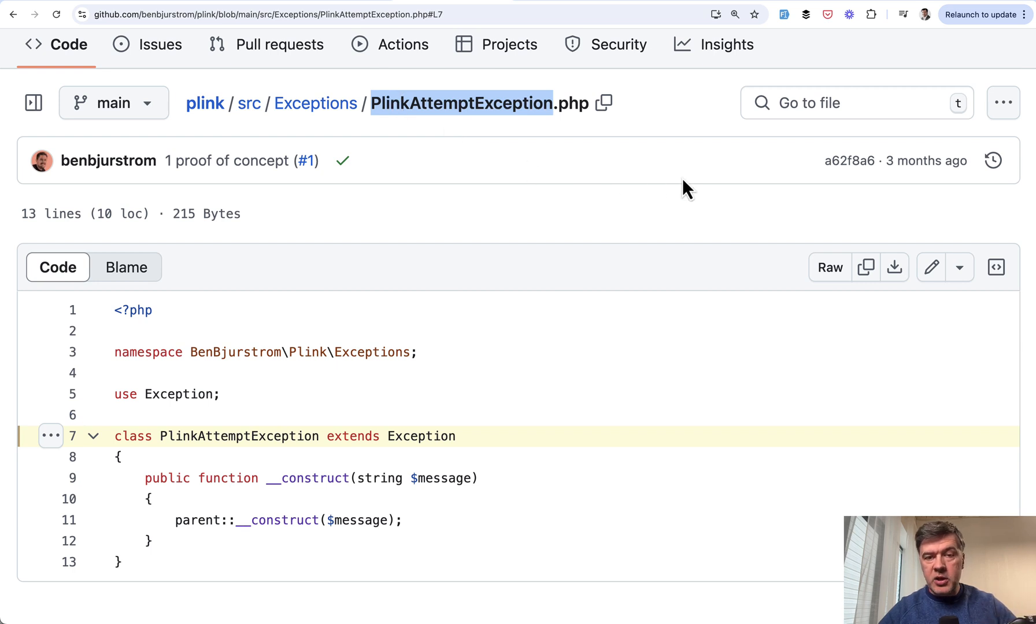
mouse_move(608, 156)
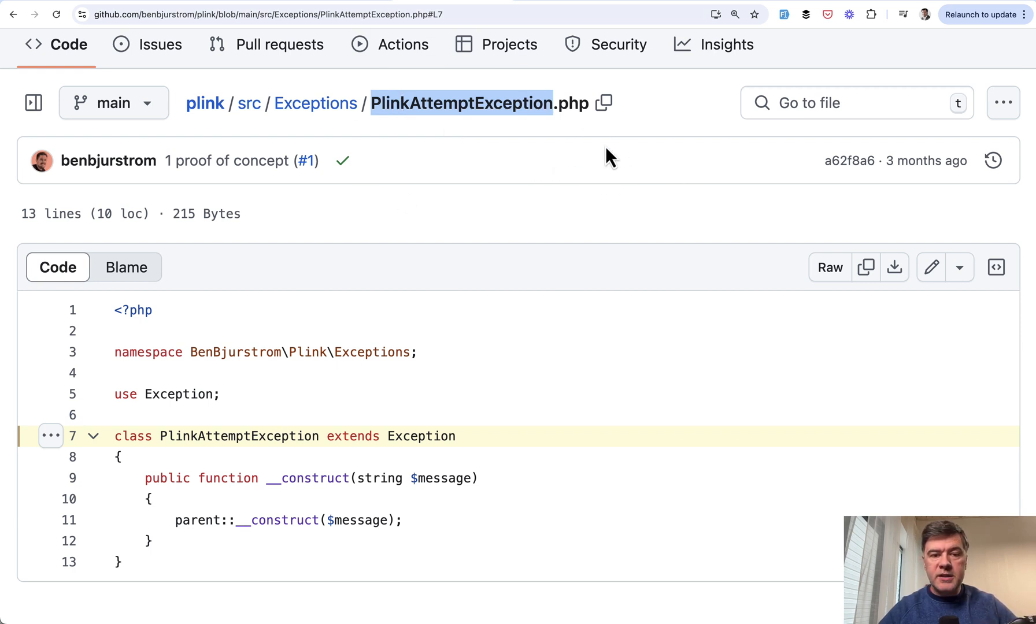
mouse_move(636, 241)
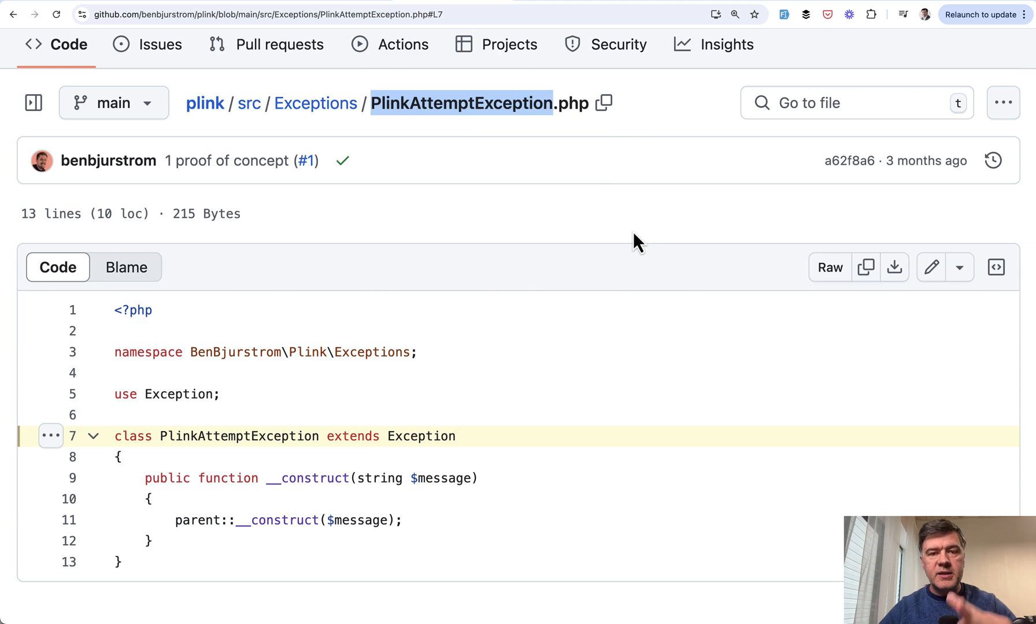